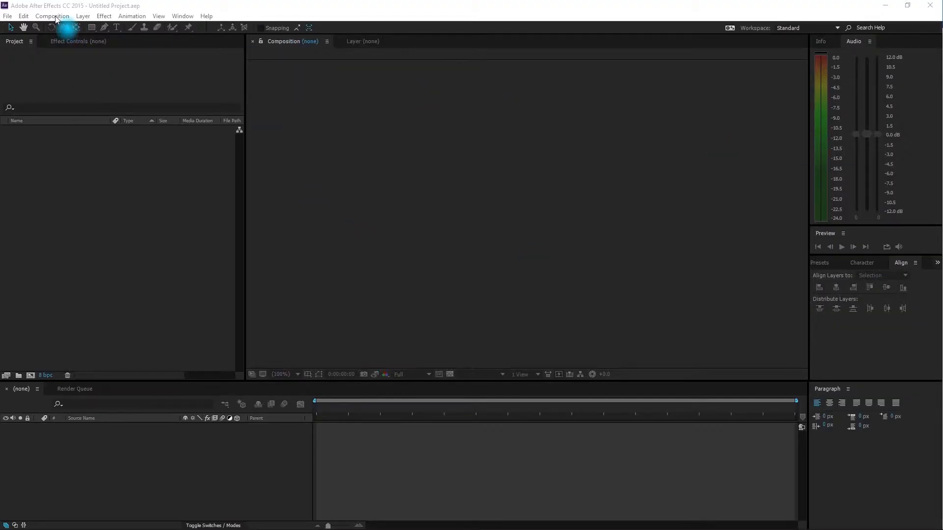
Step: Start a new composition named Animating_Scaling_In_2D_Space_And_Time with the HDTV 1080 29.97 preset, 10 seconds long
left_click(52, 16)
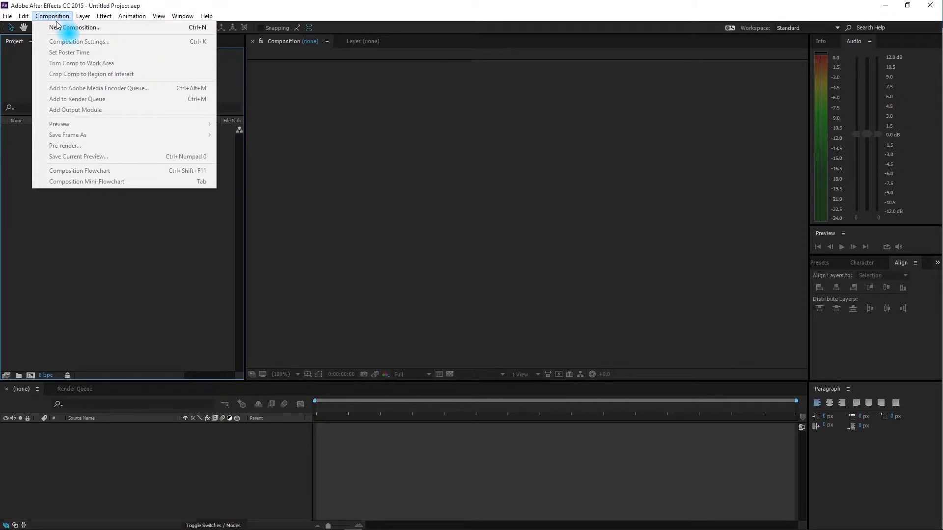
left_click(78, 41)
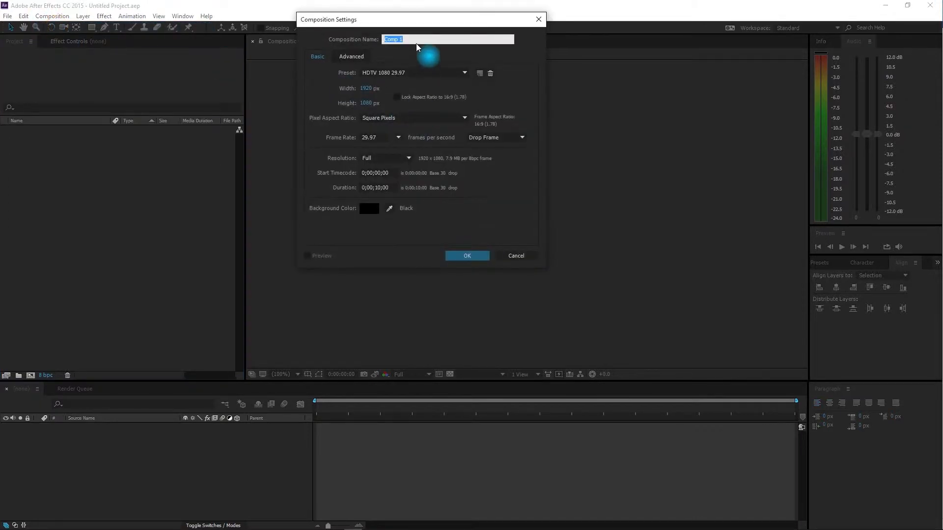
type("Animating_Scaling_In_2D_Space_And_Time")
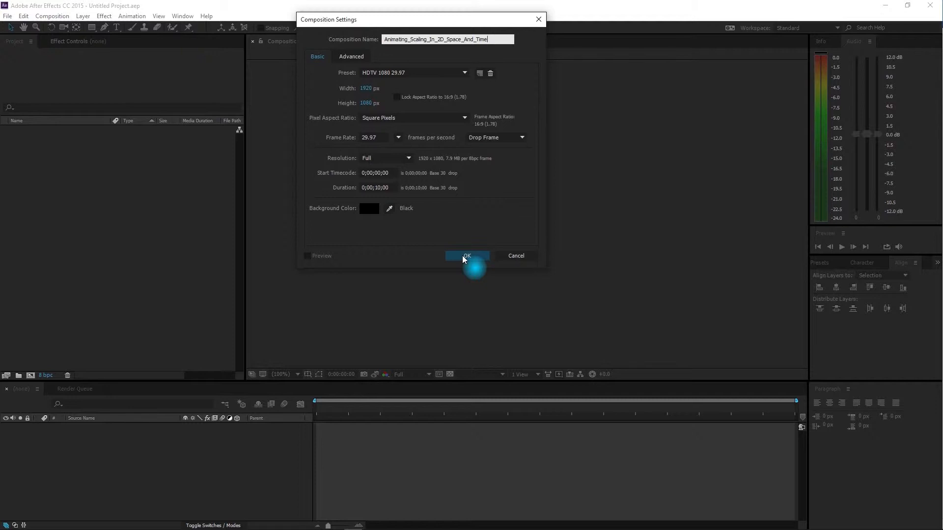
Step: Create the composition and draw an orange square near its centre with the Rectangle tool
left_click(468, 255)
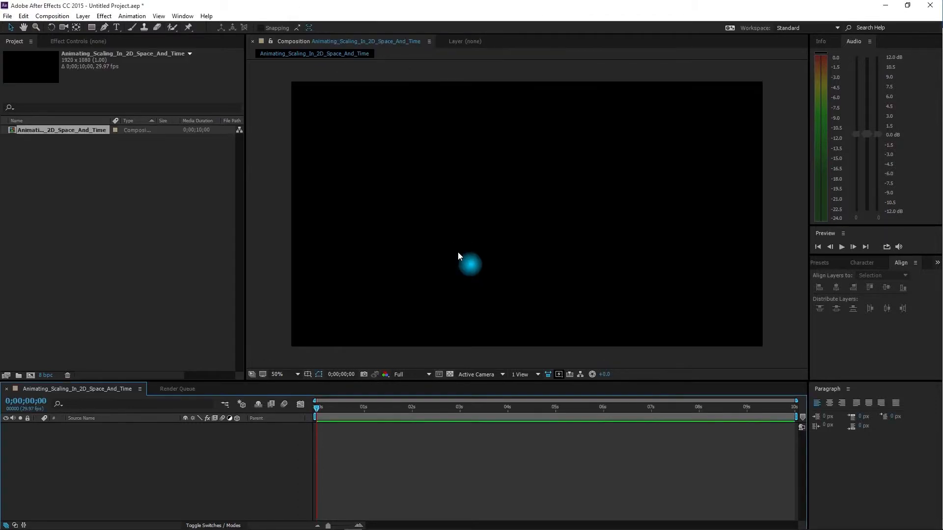
left_click_drag(469, 264, 328, 94)
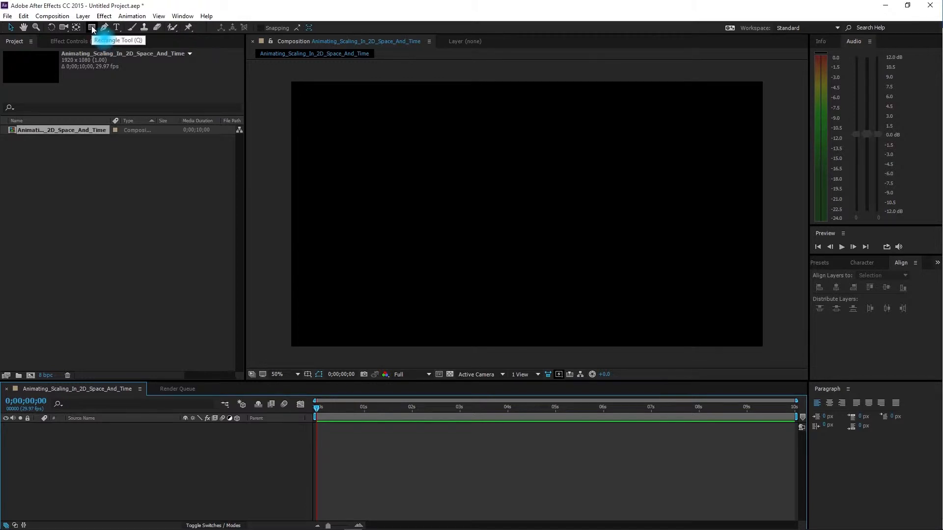
left_click(91, 28)
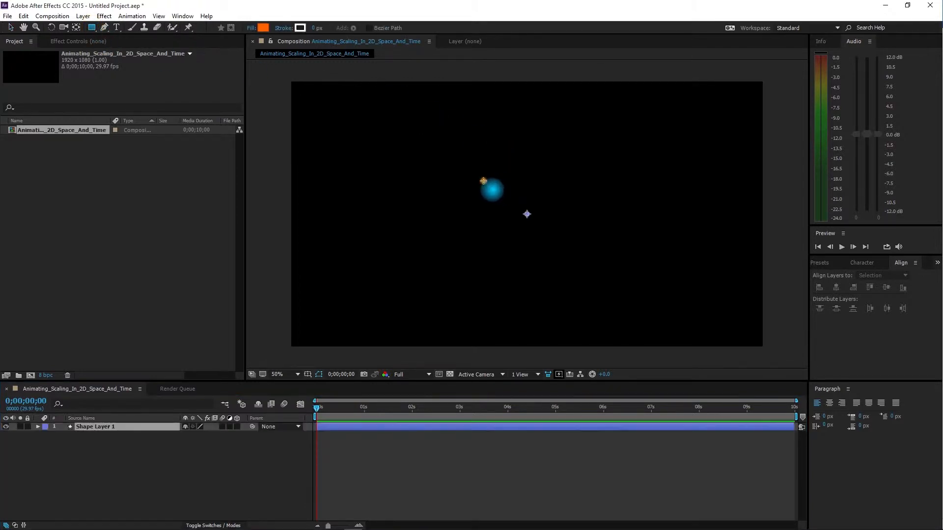
left_click_drag(484, 181, 558, 247)
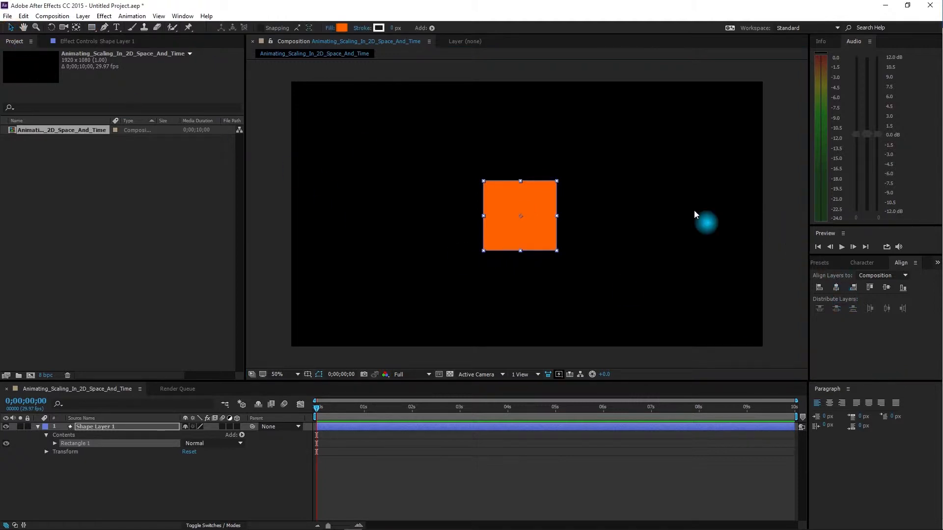
mouse_move(836, 287)
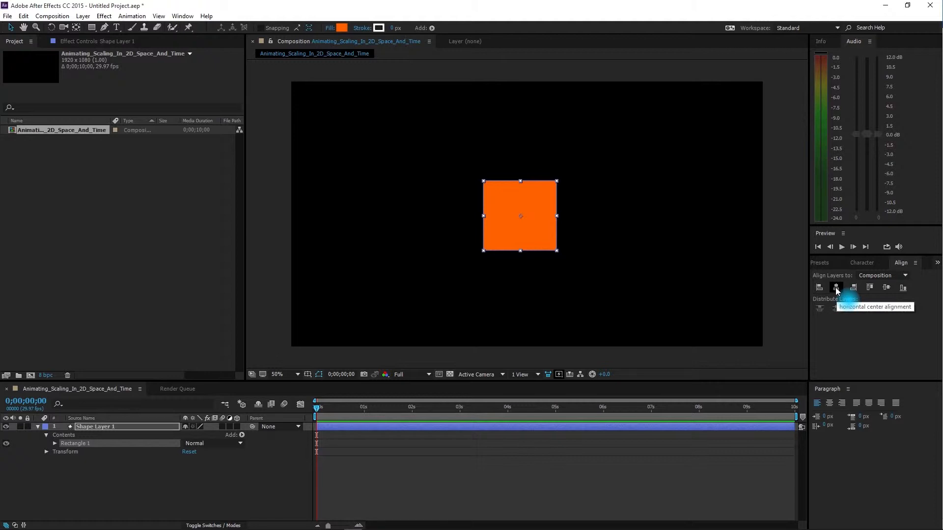
Step: Align the orange square to the composition's horizontal centre
left_click(836, 287)
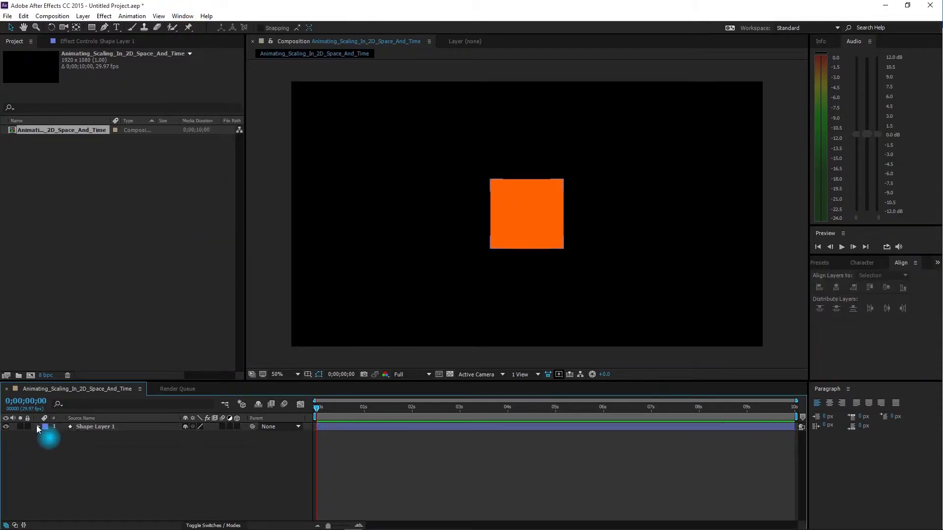
Step: Rename the shape layer to Orange_Square
double_click(95, 426)
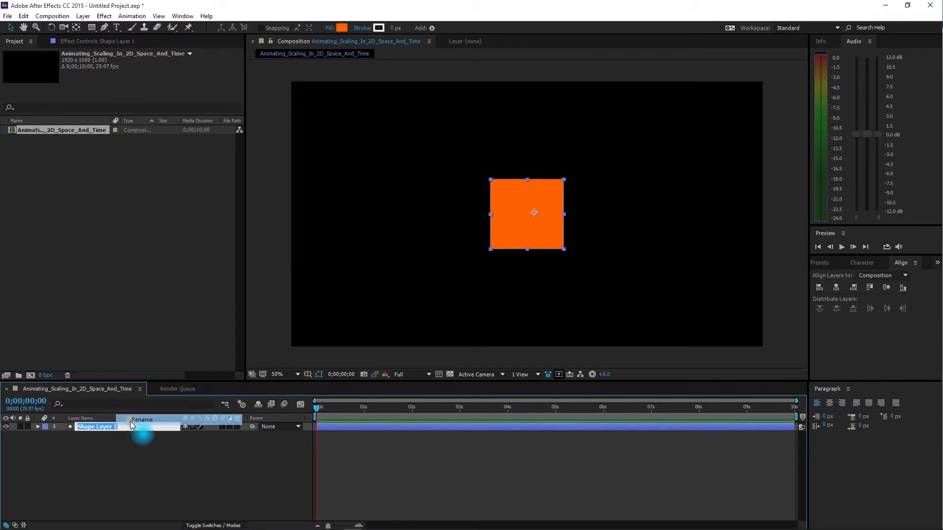
type("Org")
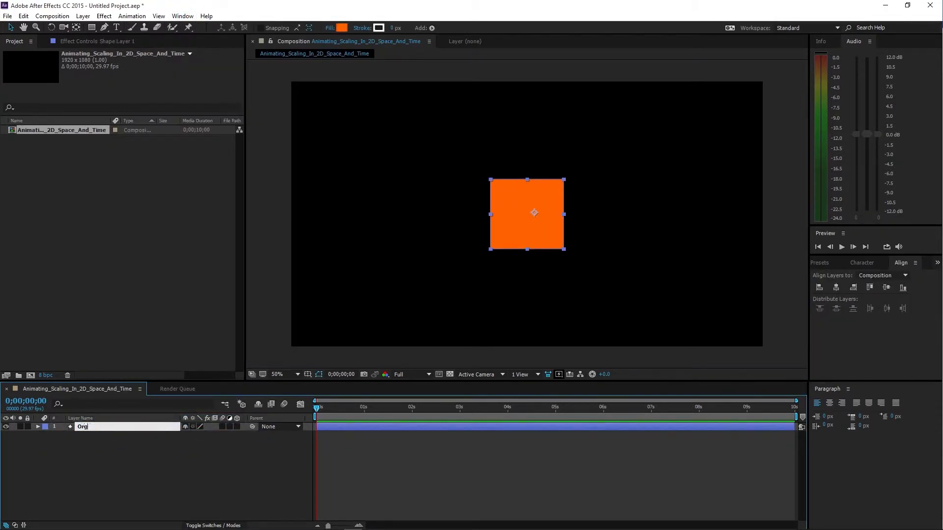
type("Orange_Square")
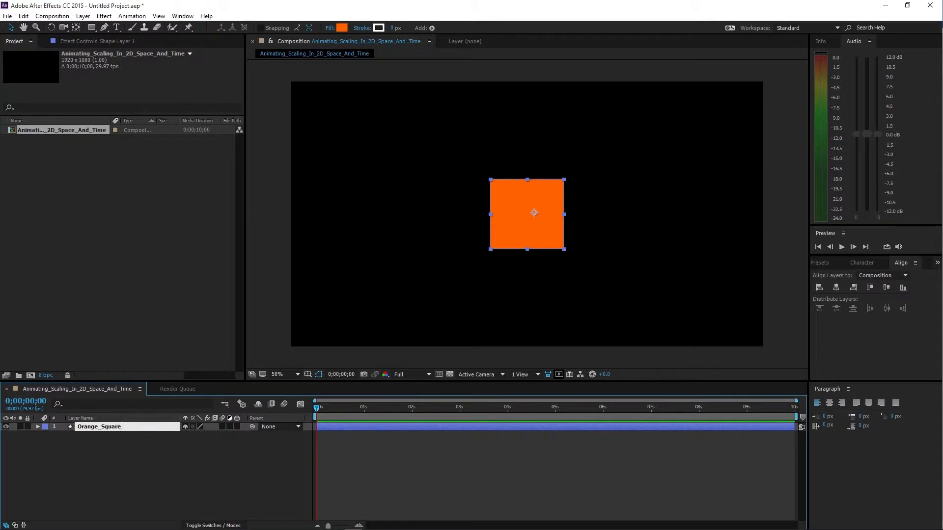
left_click(38, 428)
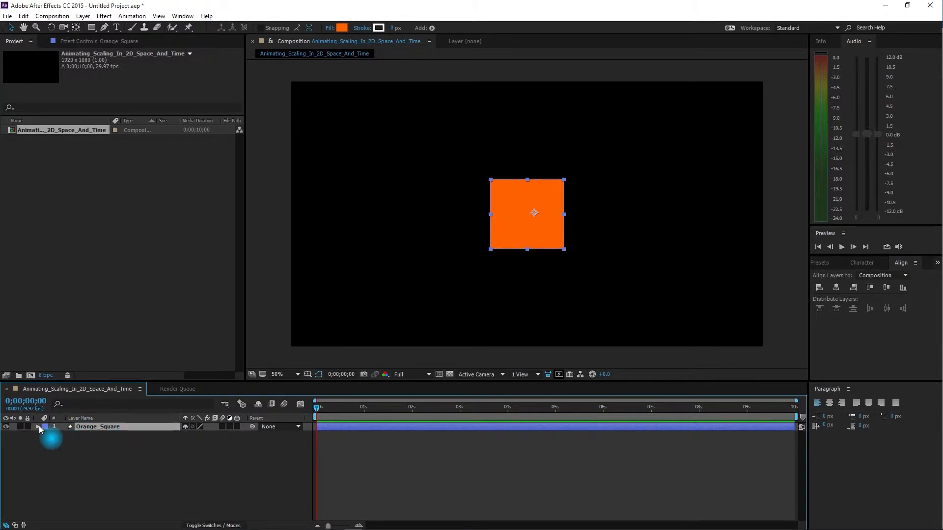
Step: Expand the Orange_Square layer and its Transform group to show Scale at 100%
left_click(37, 428)
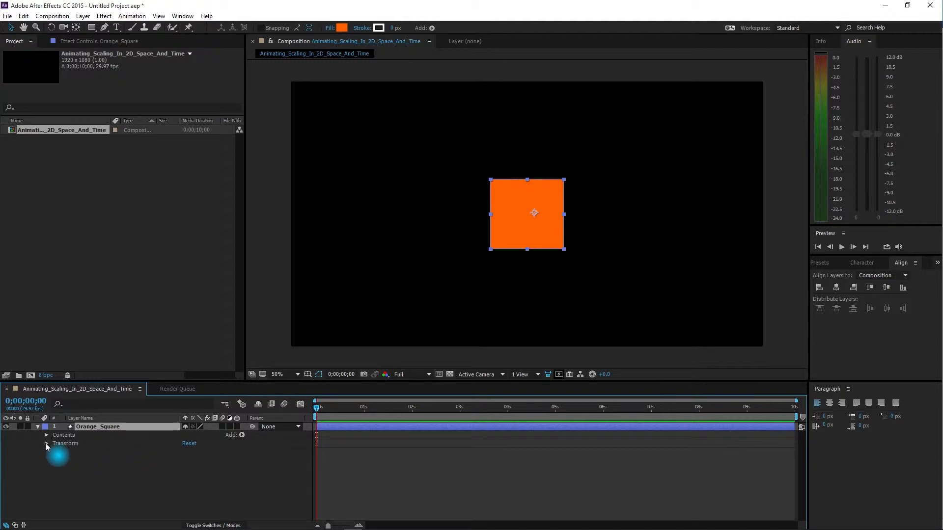
left_click(46, 444)
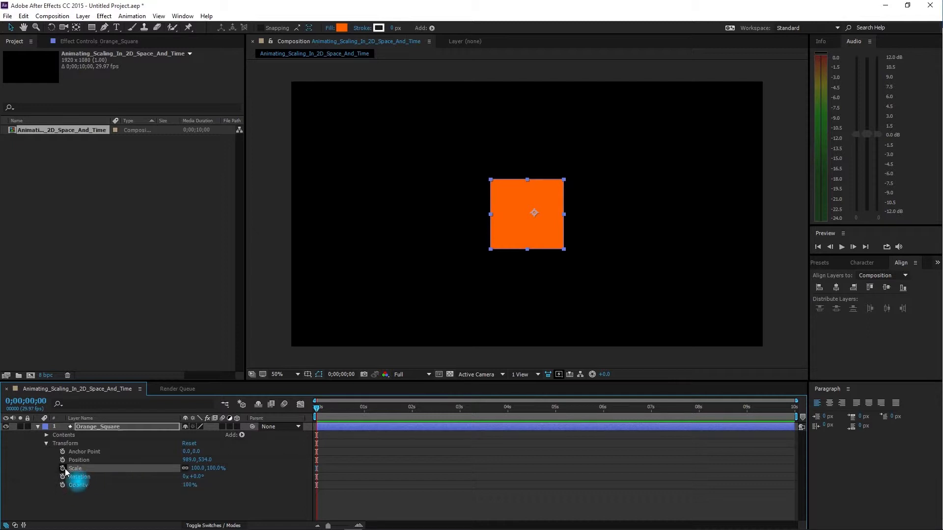
Step: Keyframe Scale at 100% at 0s, 281% at 3s, and 50% at 6s
left_click(63, 469)
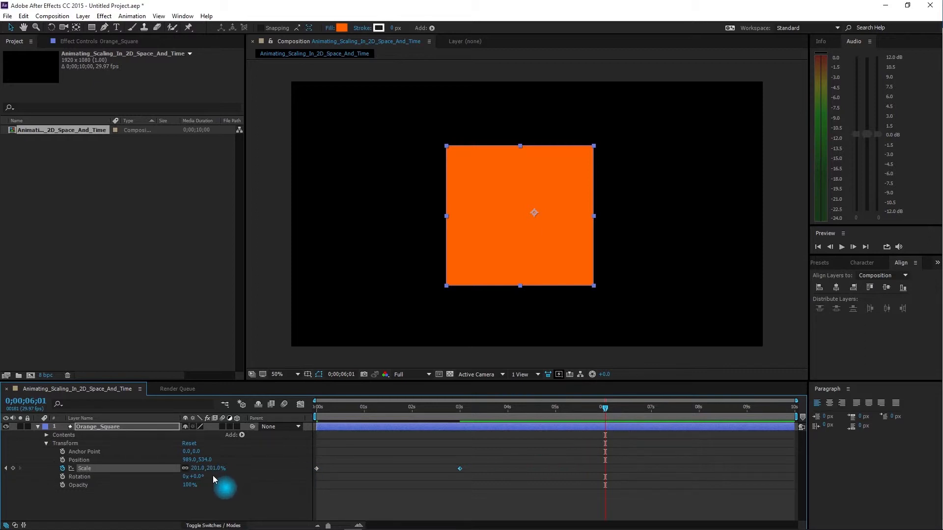
mouse_move(278, 474)
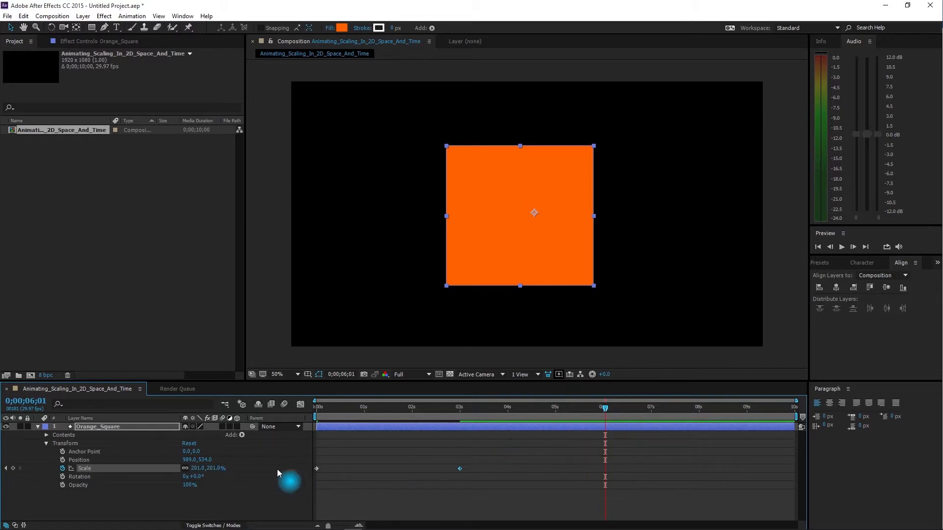
double_click(207, 468)
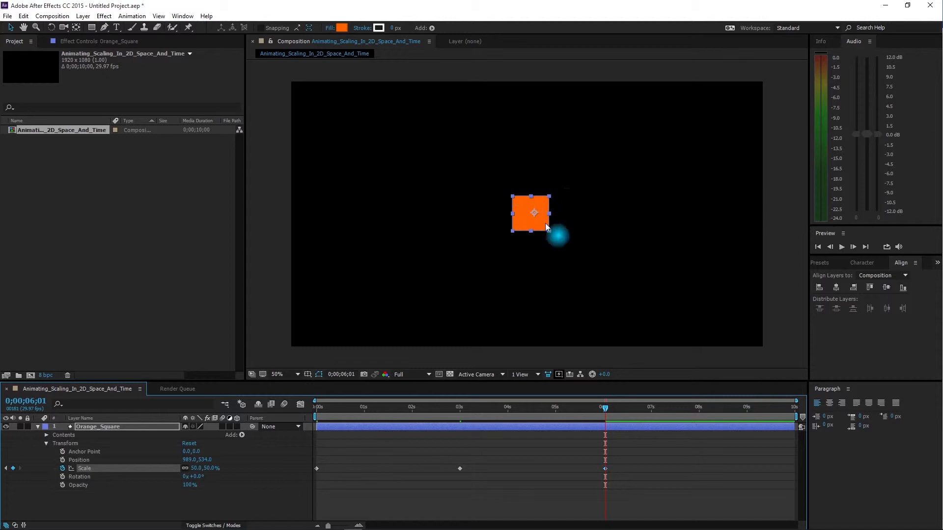
mouse_move(207, 472)
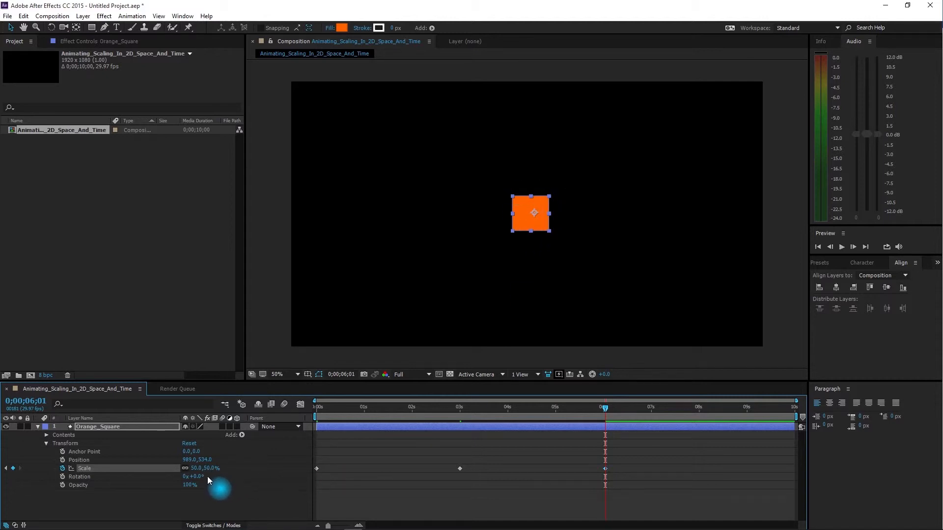
mouse_move(619, 452)
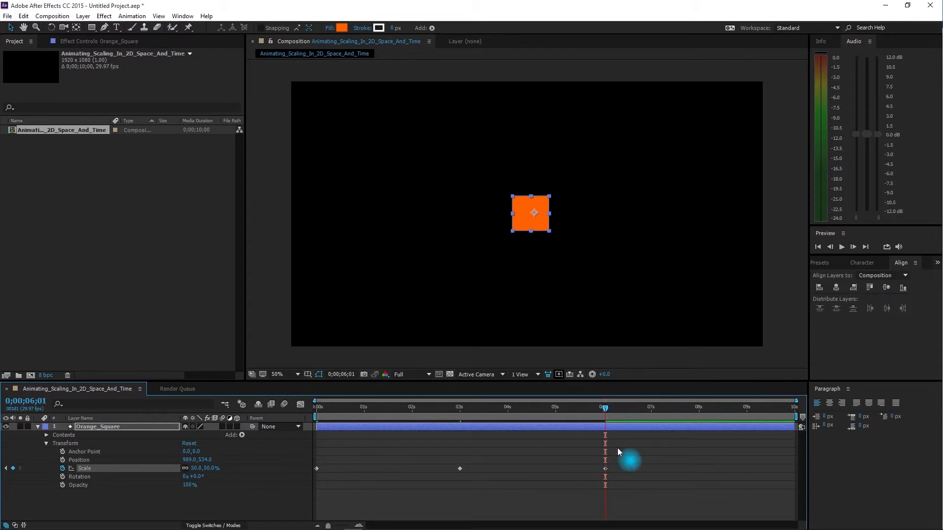
Step: Add unconstrained Scale keyframes of 50×298% at 8s and 281×298% at the timeline's end
left_click(691, 408)
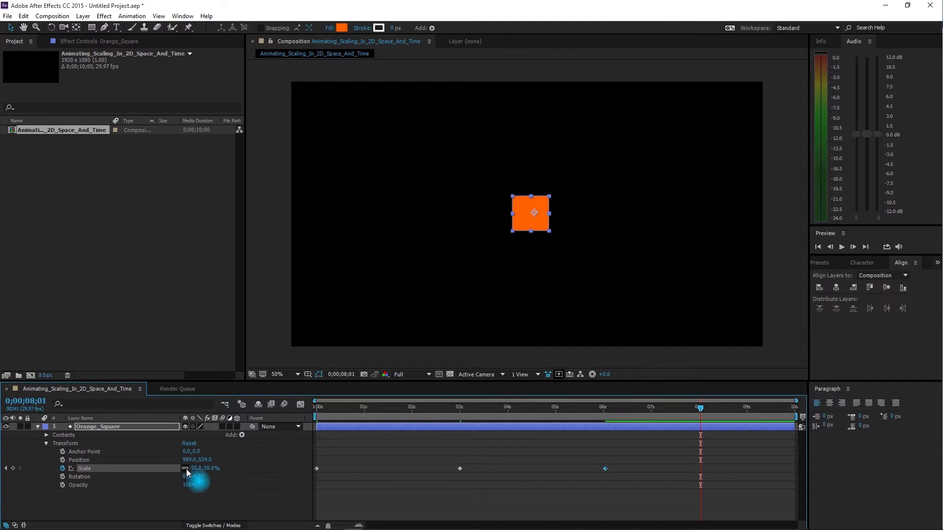
mouse_move(184, 469)
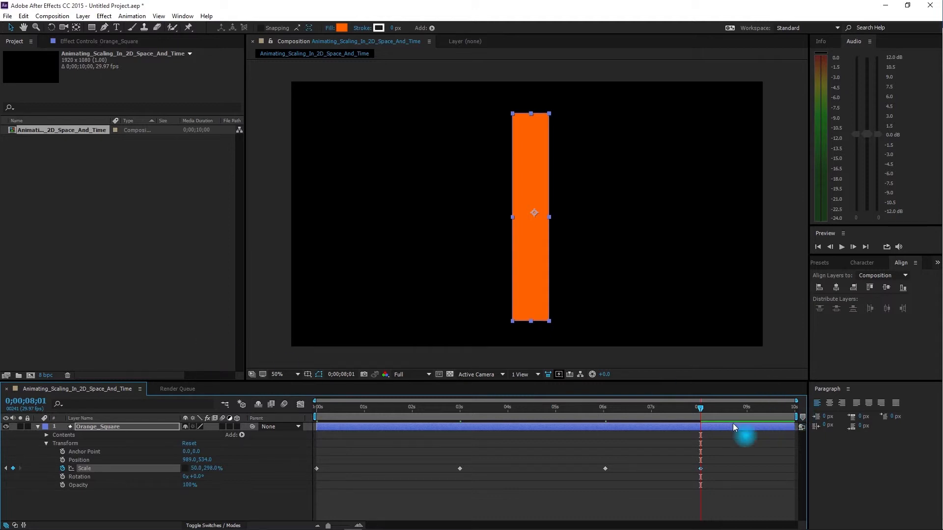
left_click_drag(699, 407, 753, 407)
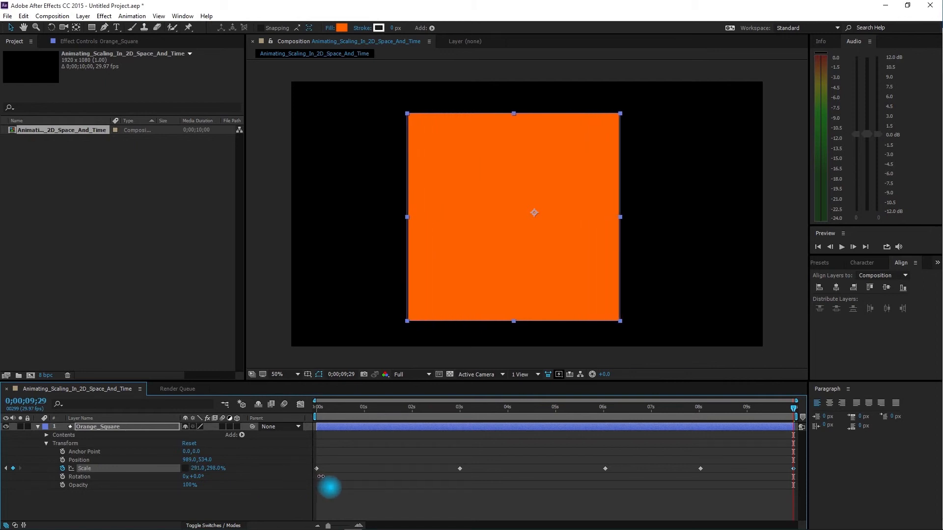
Step: Return to the first frame and play the scale animation from the Preview panel
left_click(842, 247)
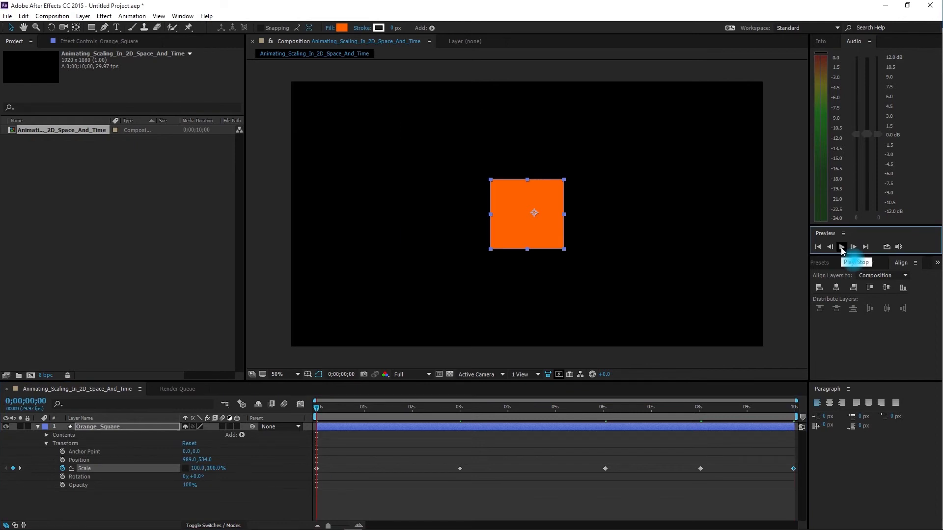
left_click(842, 246)
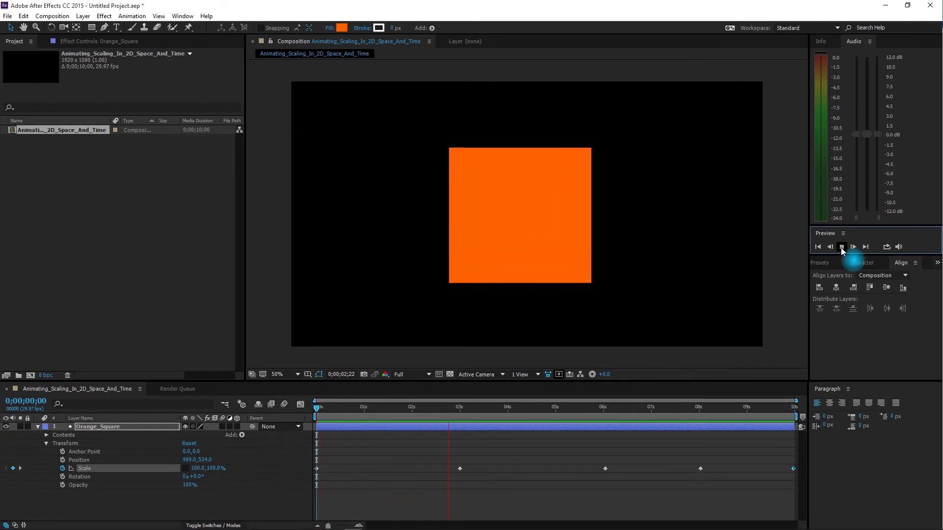
left_click(842, 246)
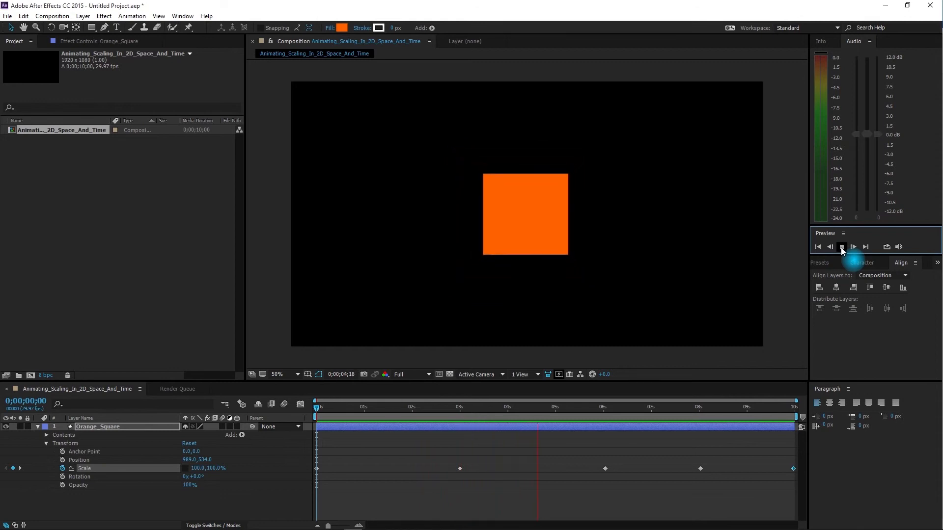